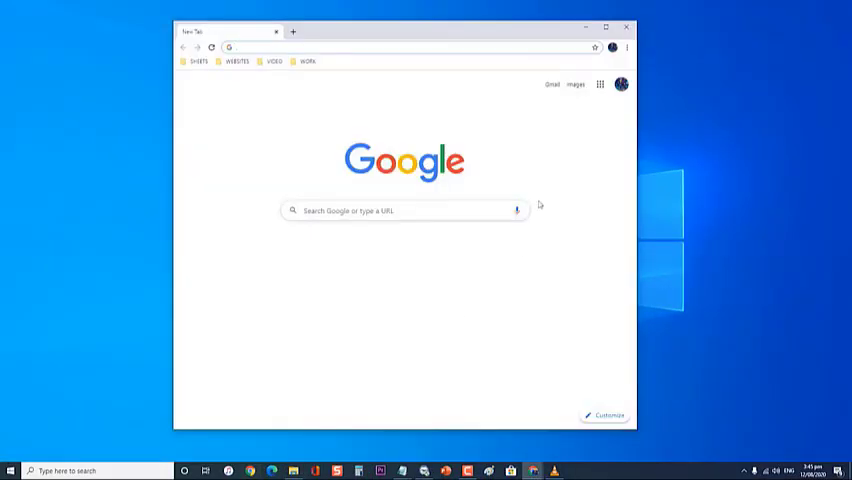
mouse_move(633, 166)
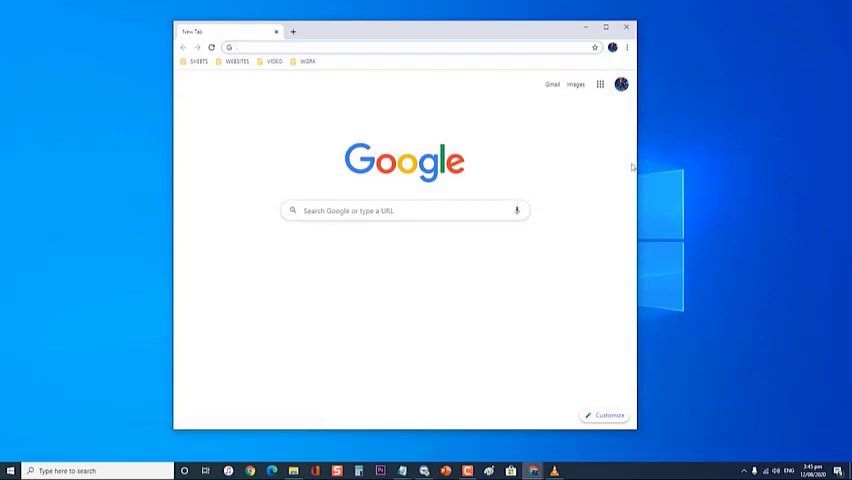
mouse_move(543, 110)
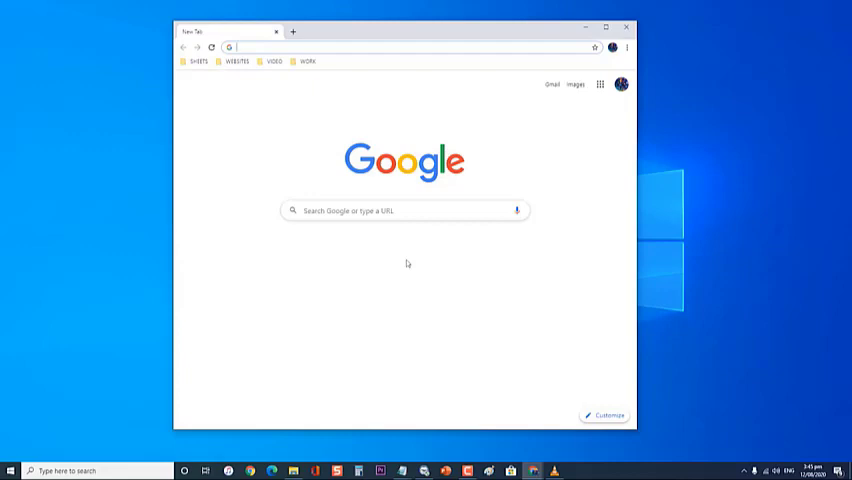
mouse_move(635, 22)
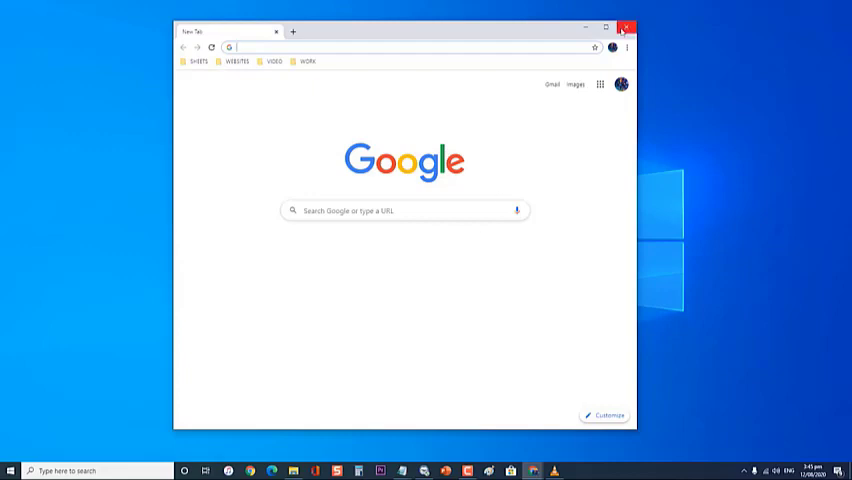
Close the Chrome browser window to clear the desktop.
left_click(632, 17)
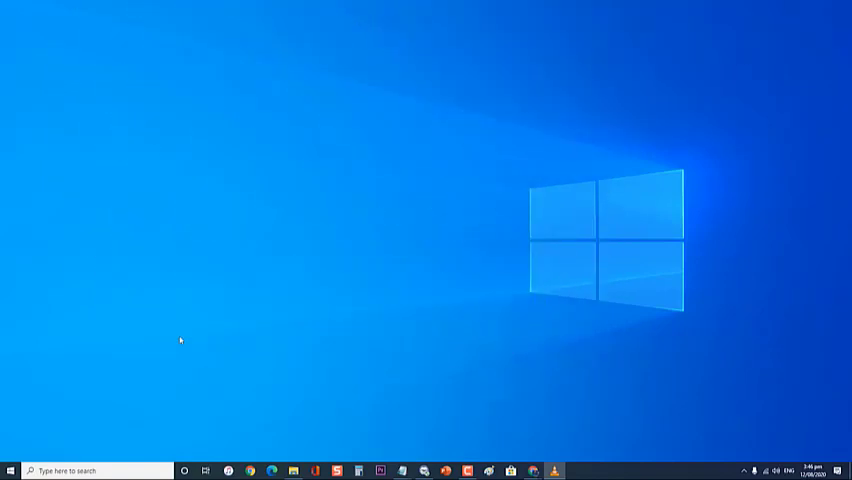
mouse_move(685, 429)
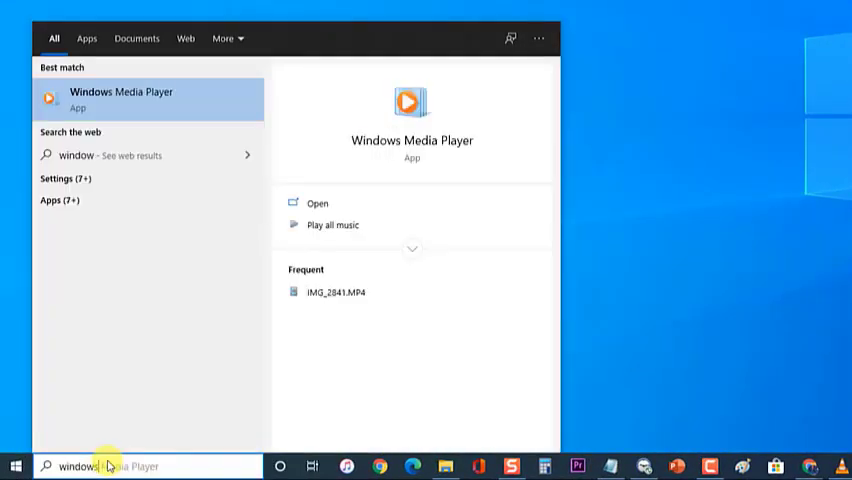
Search 'windows firewall', open Firewall & network protection, and show the allowed apps list.
type("windows firewall")
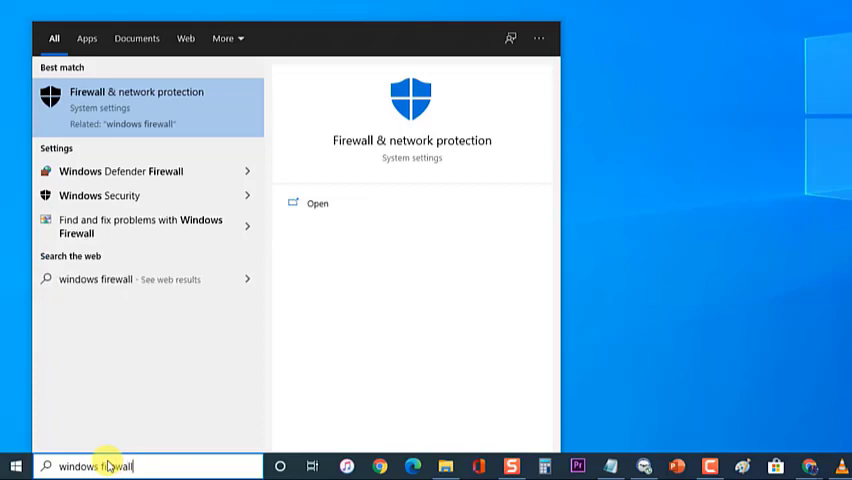
left_click(132, 92)
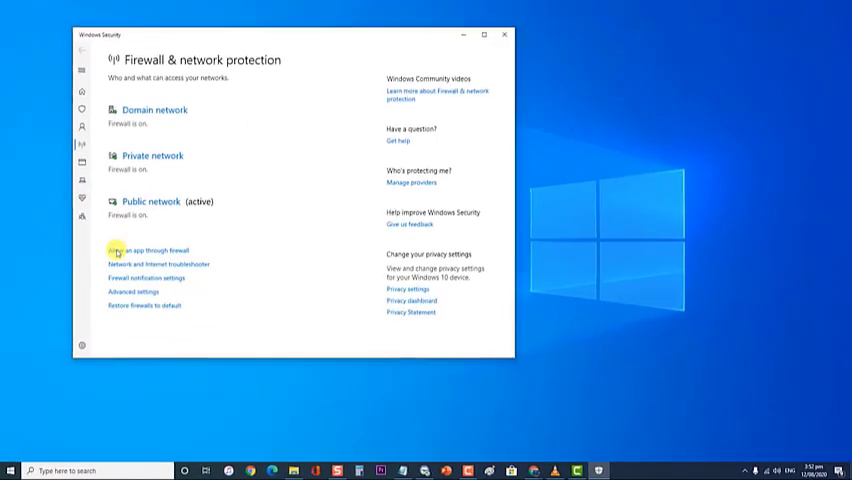
mouse_move(122, 251)
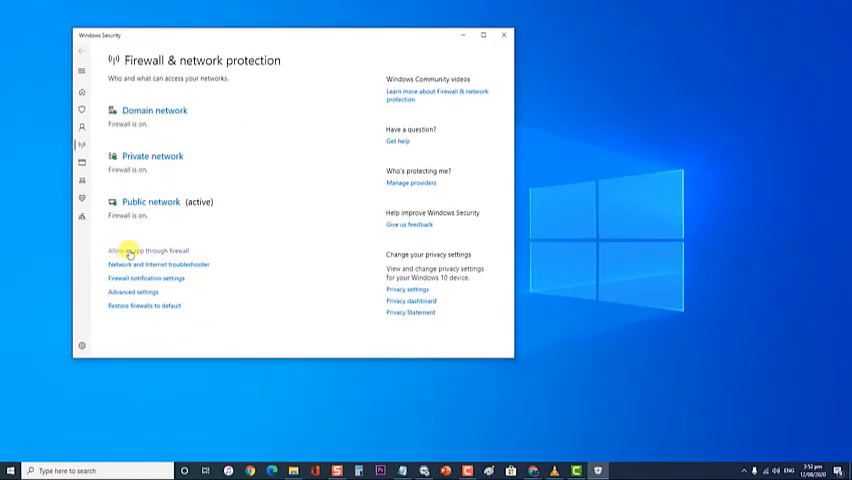
left_click(148, 250)
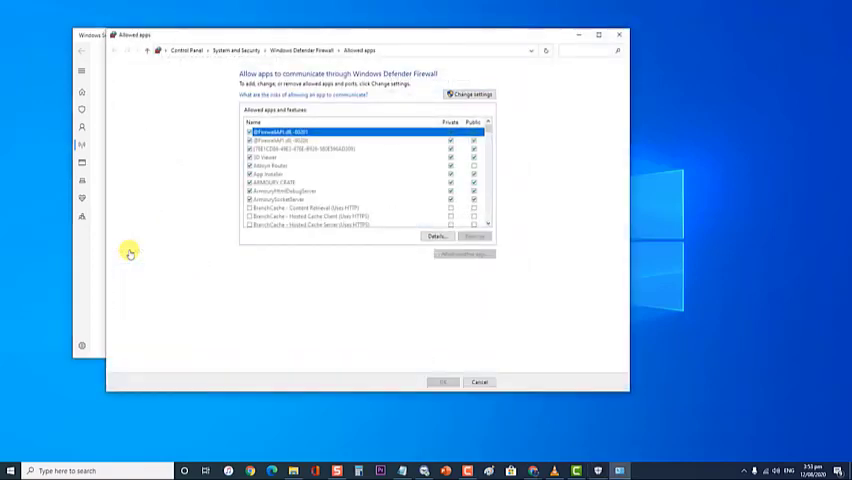
mouse_move(482, 94)
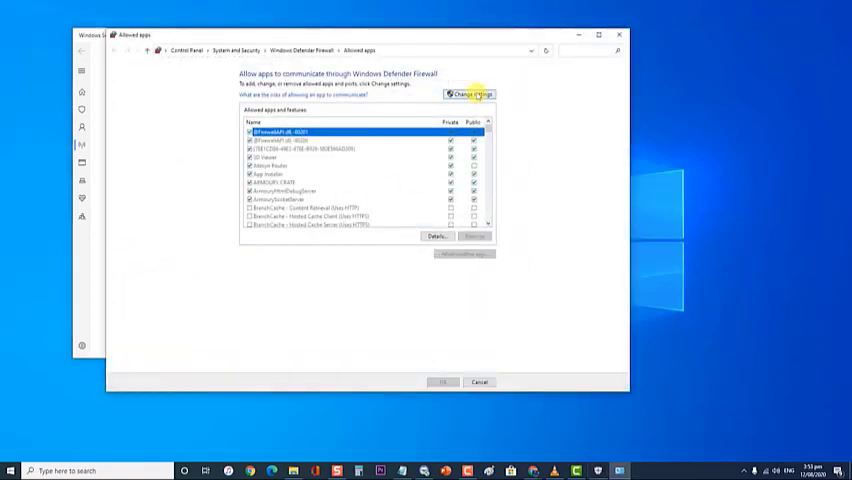
Unlock the allowed apps list via Change settings and begin adding another app.
left_click(482, 94)
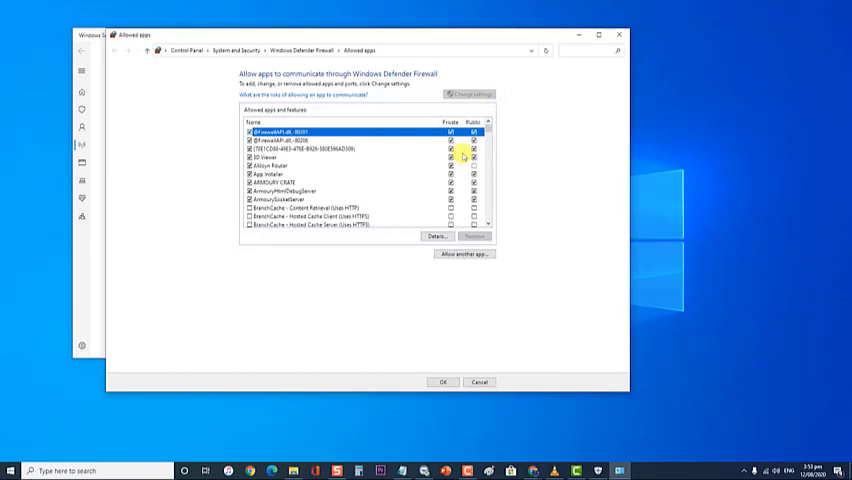
scroll("down", 3)
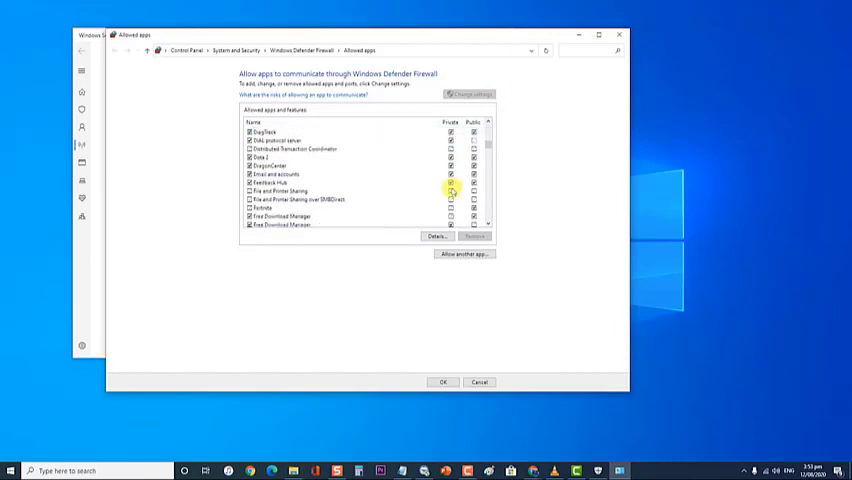
scroll("down", 3)
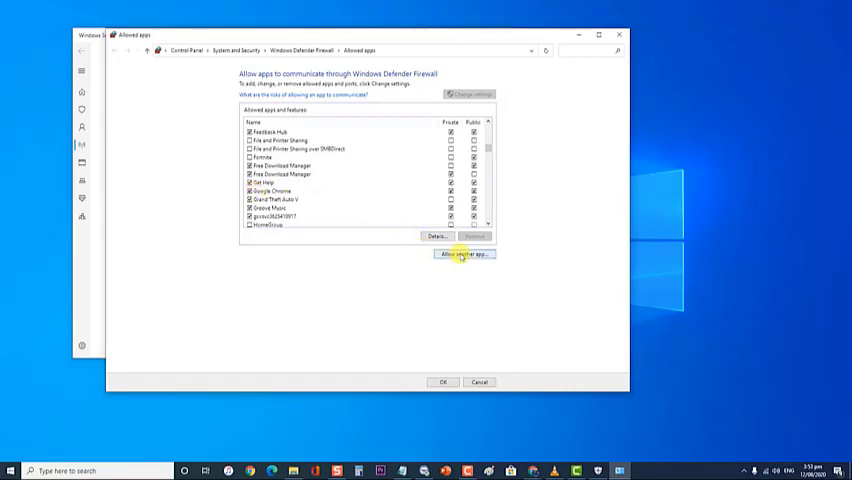
left_click(468, 253)
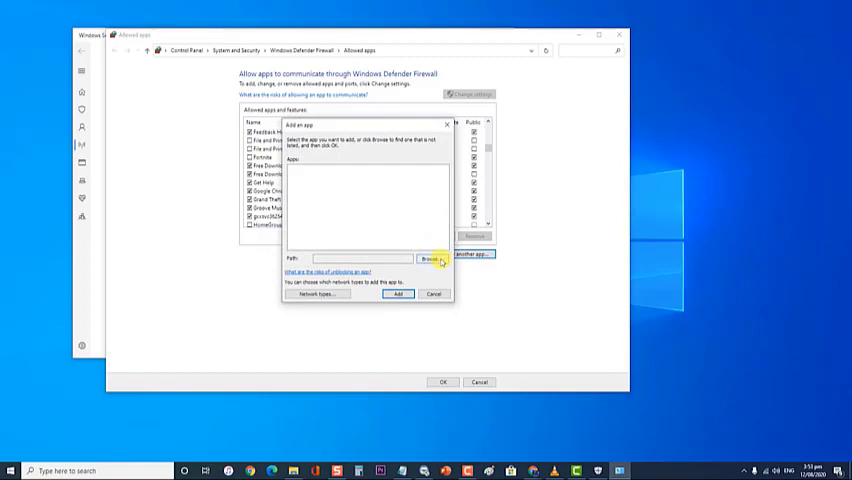
Browse to Program Files (x86) > Google > Chrome to allow Chrome through the firewall.
left_click(434, 258)
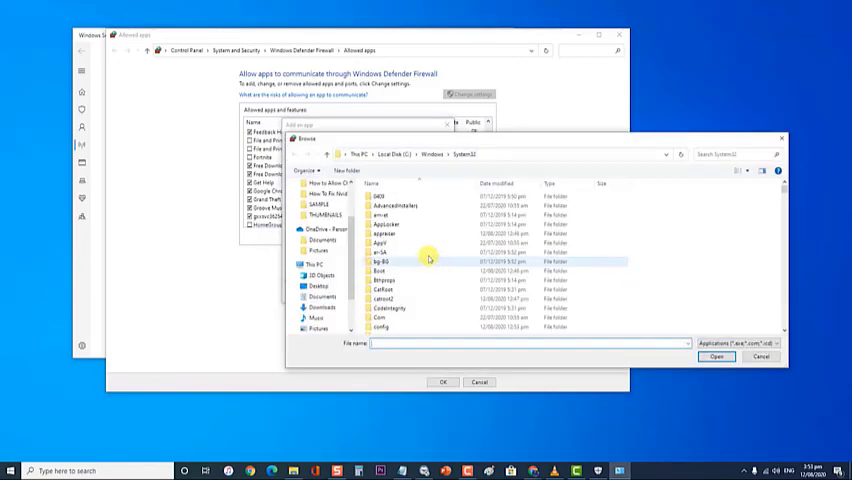
left_click(405, 154)
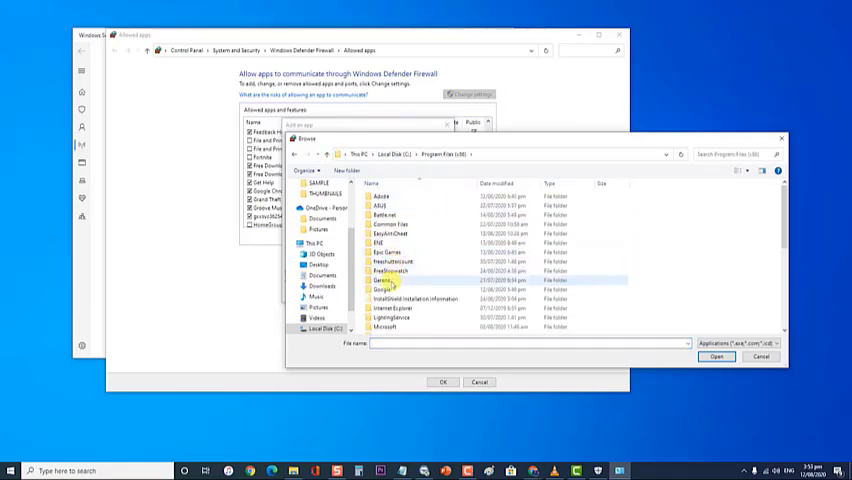
double_click(388, 290)
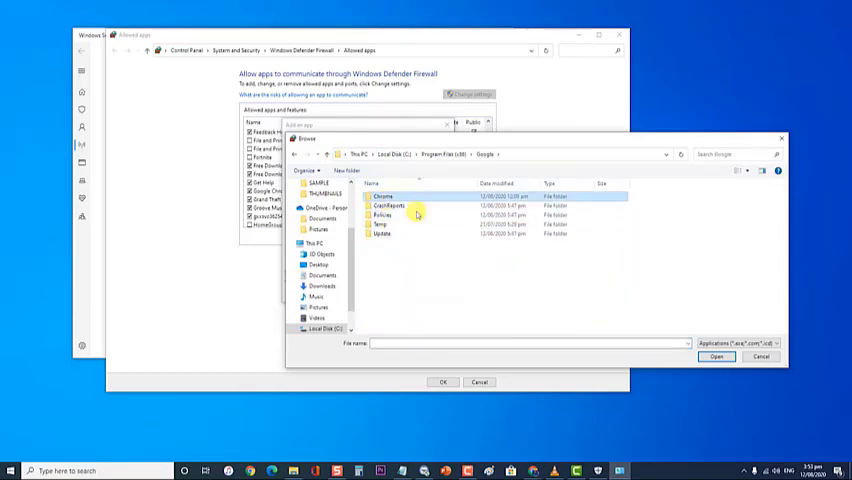
left_click(757, 356)
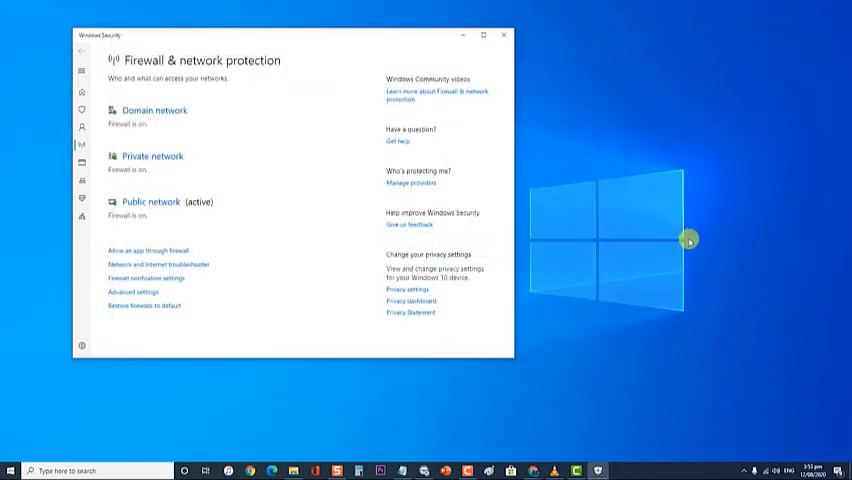
Close the Windows Security window.
left_click(502, 33)
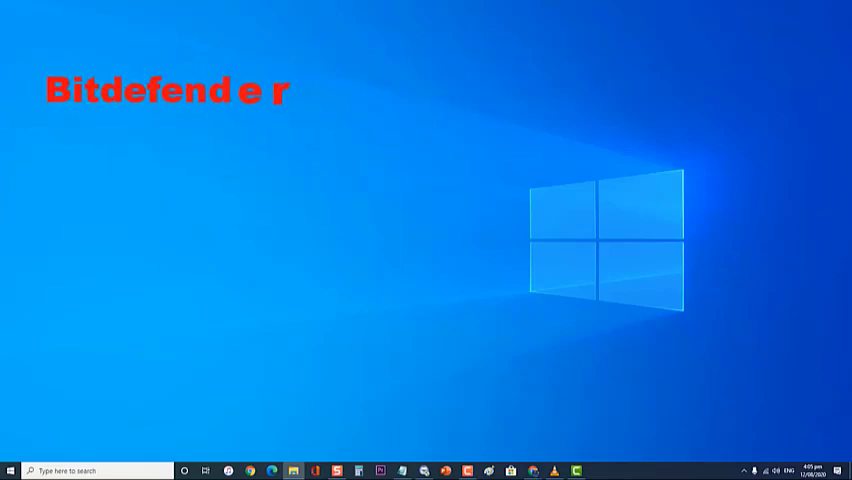
Enter 'Avast Antivirus' into the Windows search.
type("Avast Antivirus")
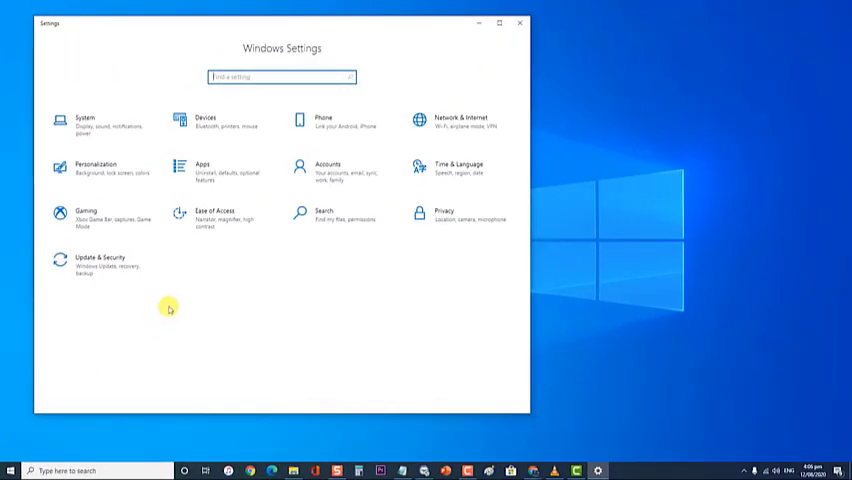
Go through Update & Security to Windows Security's Virus & threat protection page.
left_click(90, 262)
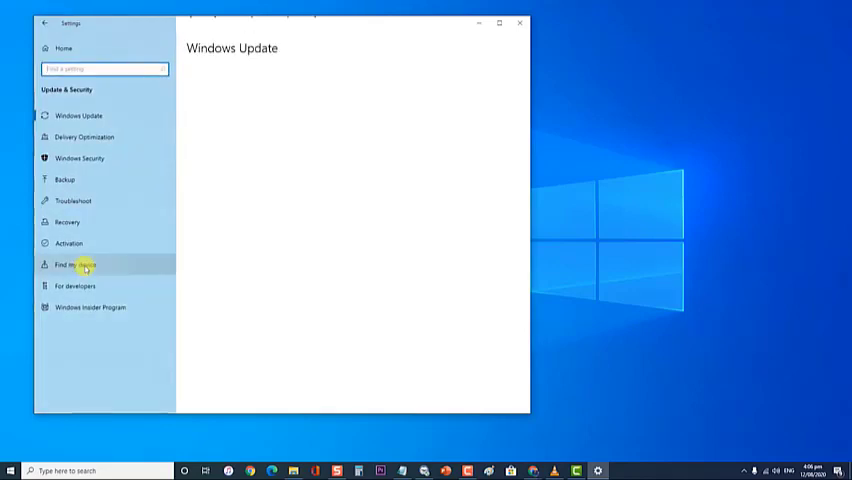
left_click(80, 116)
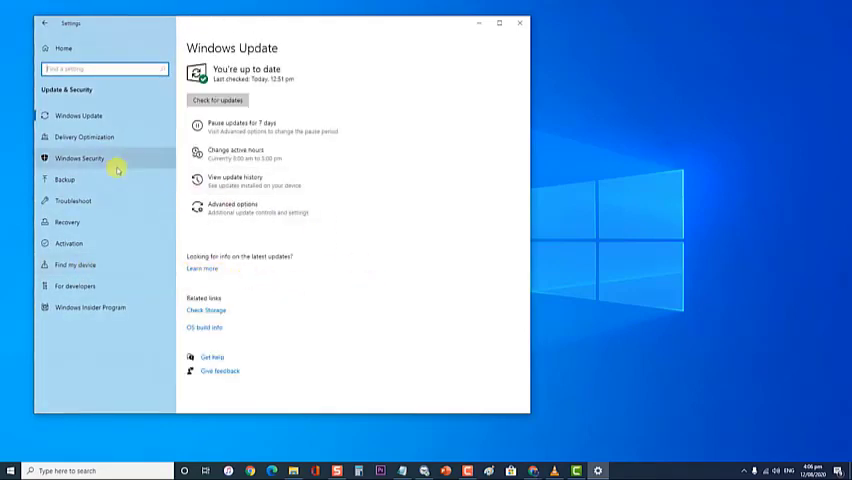
left_click(78, 158)
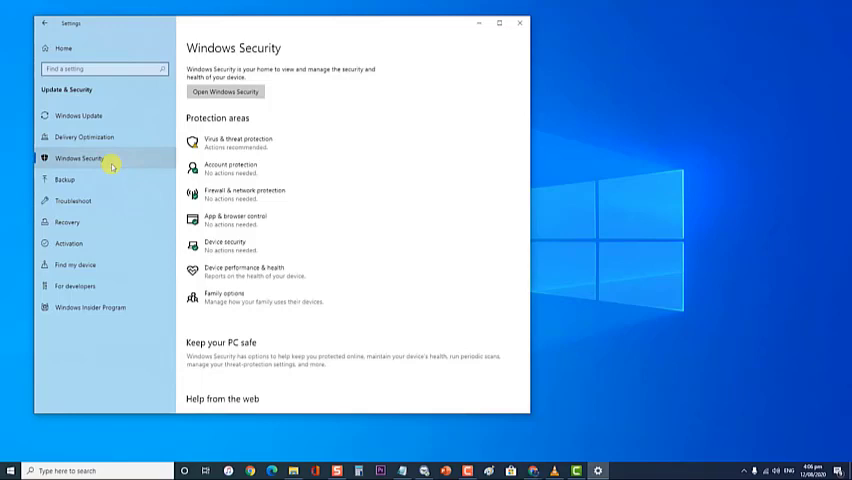
left_click(225, 92)
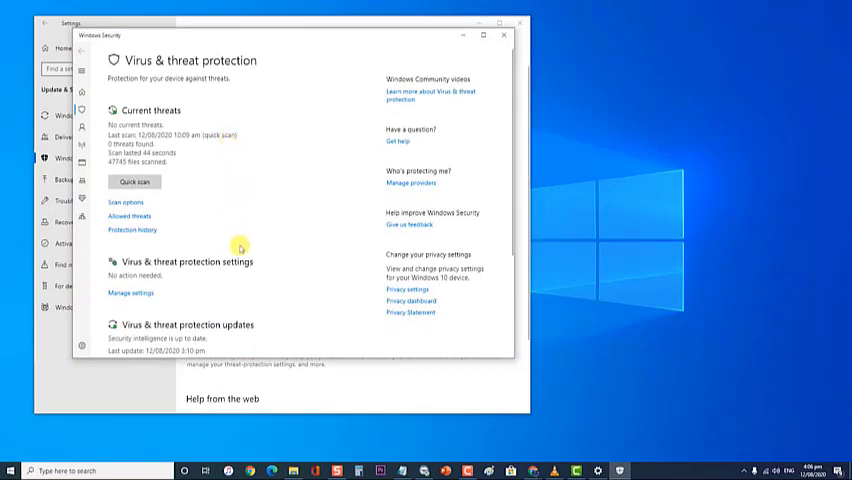
Open Virus & threat protection Manage settings and scroll to Add or remove exclusions.
left_click(131, 292)
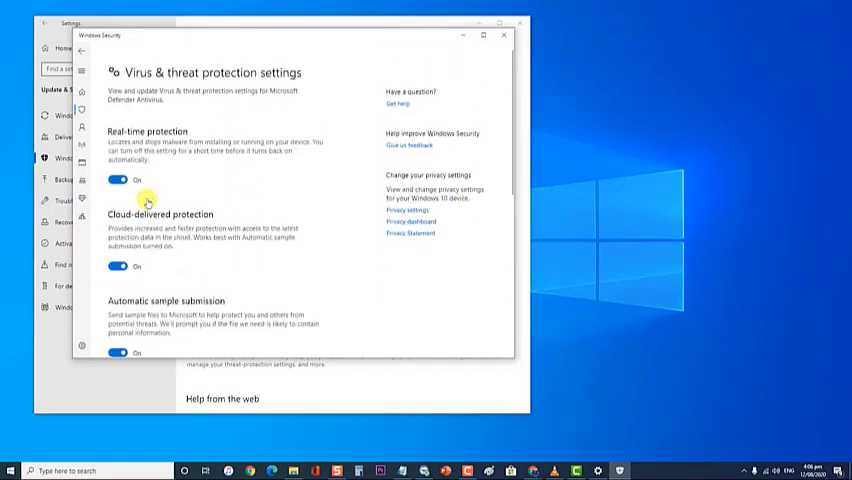
scroll("down", 3)
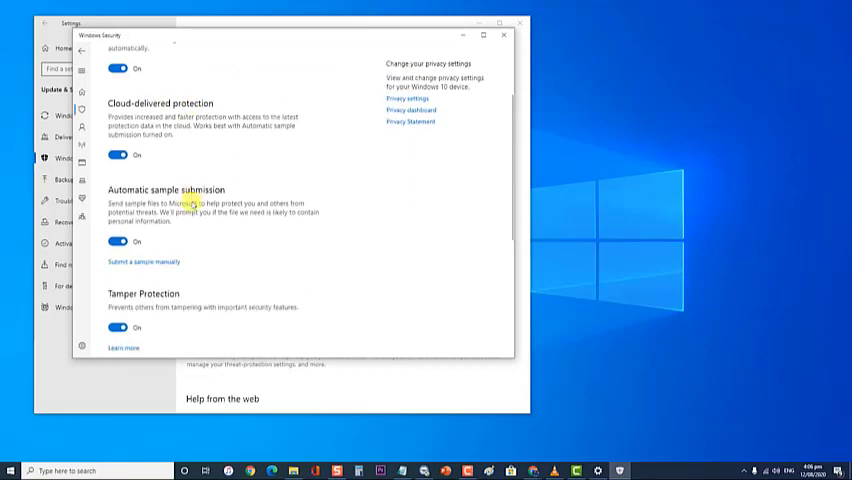
scroll("down", 3)
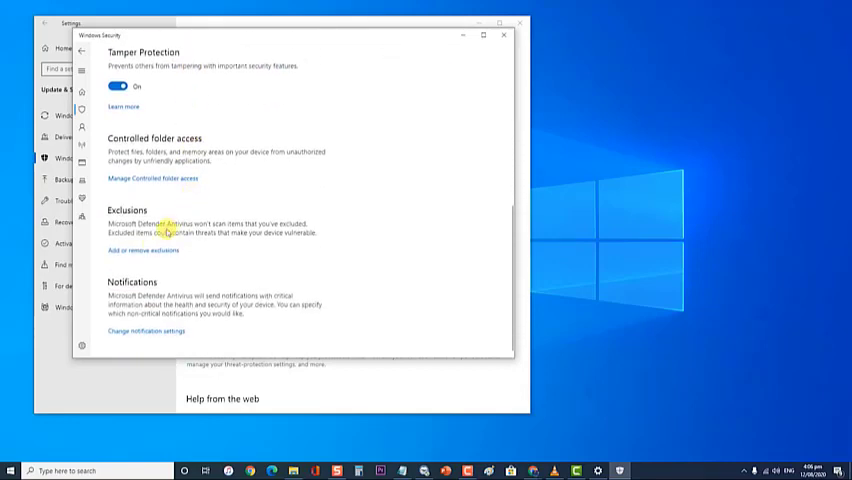
left_click(141, 249)
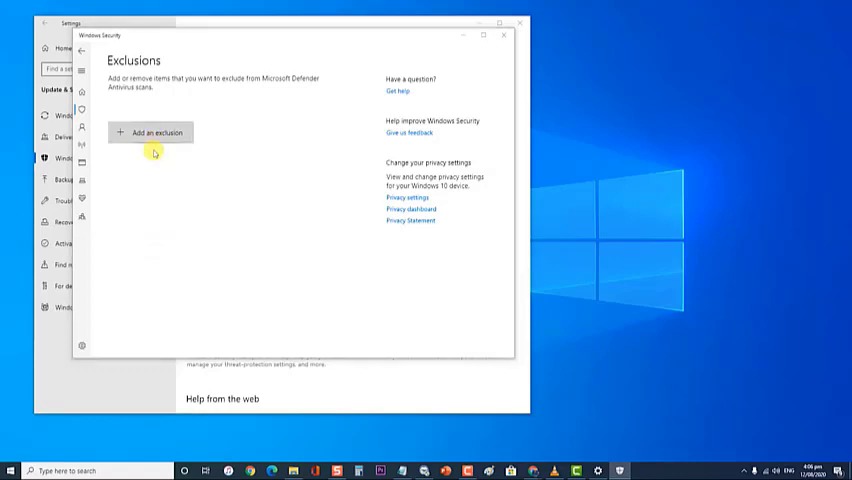
Add chrome.exe as a file exclusion, approve the UAC prompt, and close Windows Security.
left_click(156, 132)
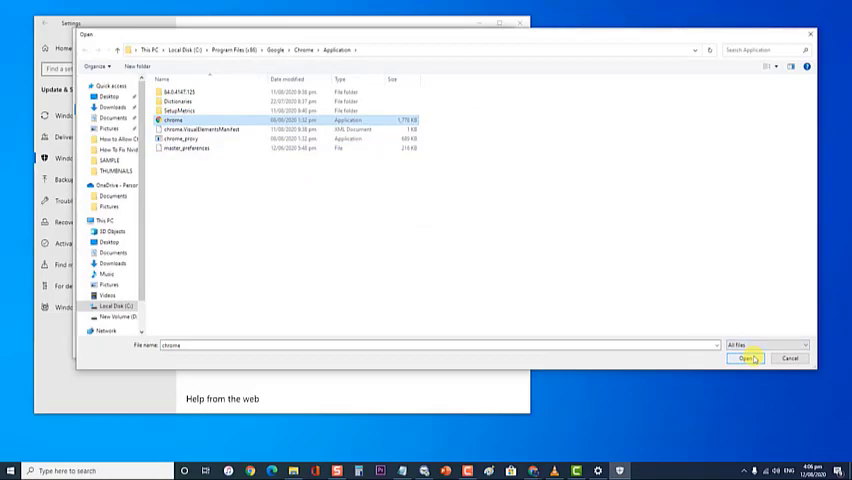
left_click(752, 358)
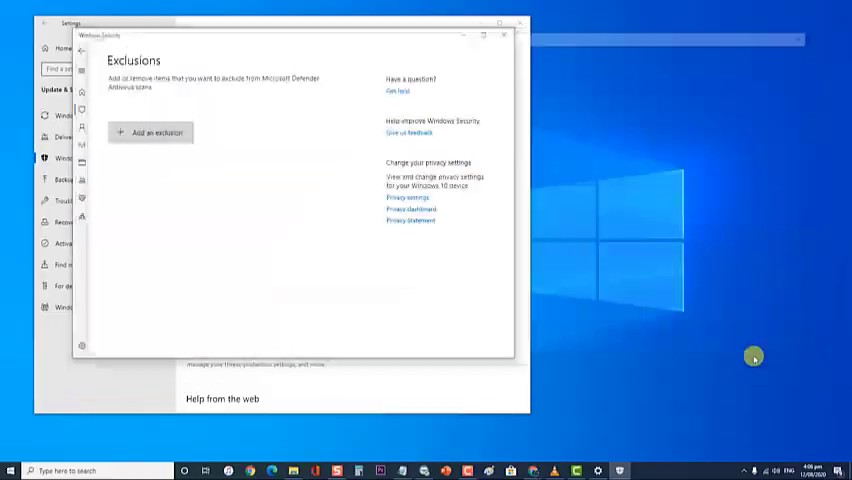
left_click(151, 132)
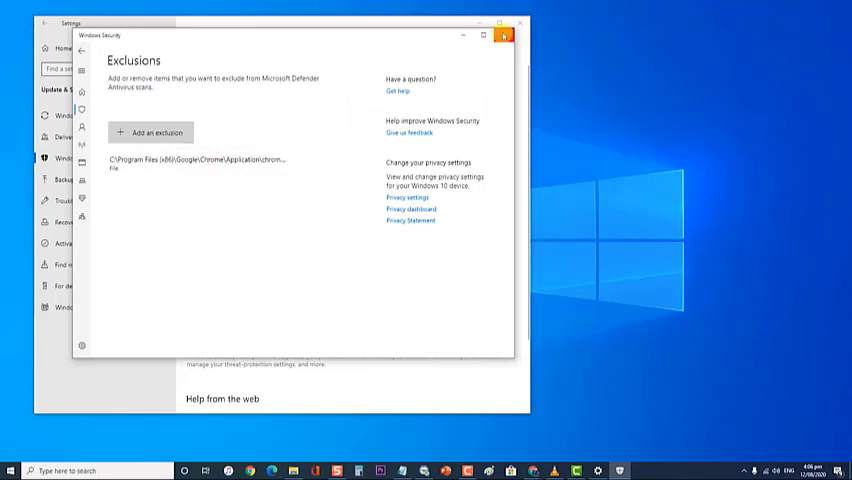
left_click(152, 131)
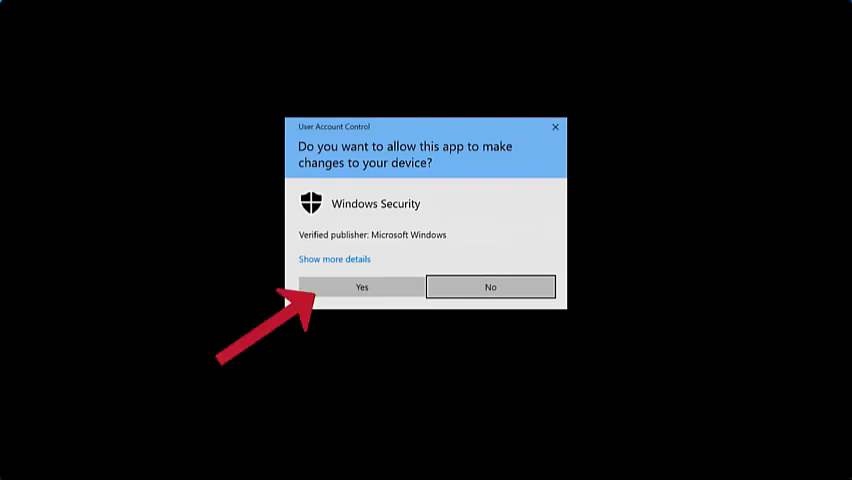
left_click(364, 287)
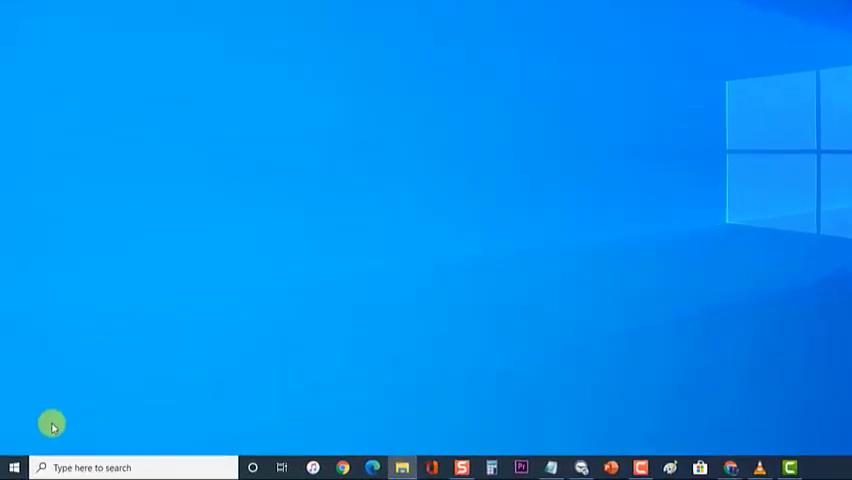
Open the Start menu to reach the power options.
left_click(12, 468)
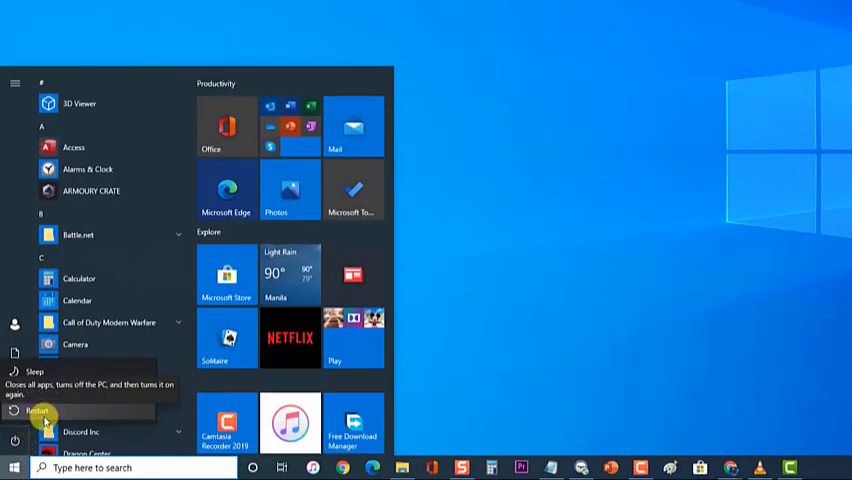
mouse_move(343, 343)
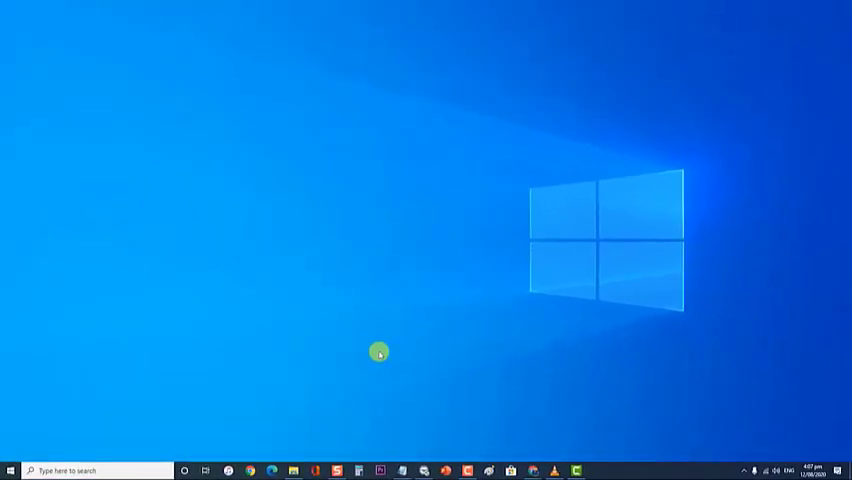
mouse_move(380, 352)
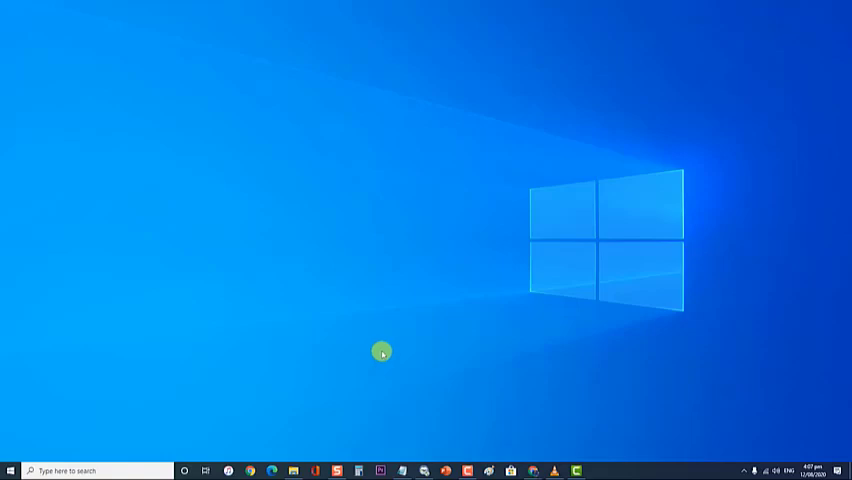